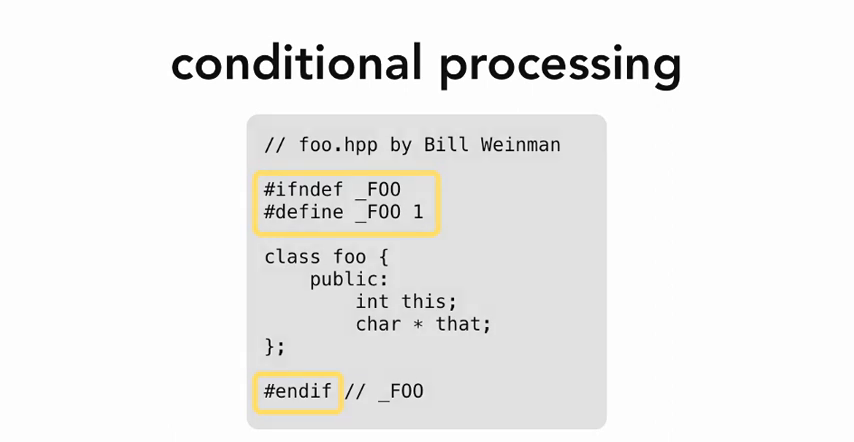
pyautogui.press('Right')
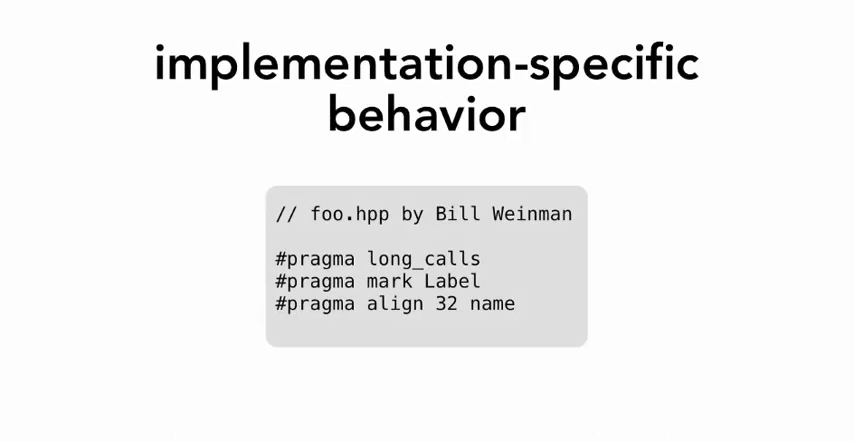